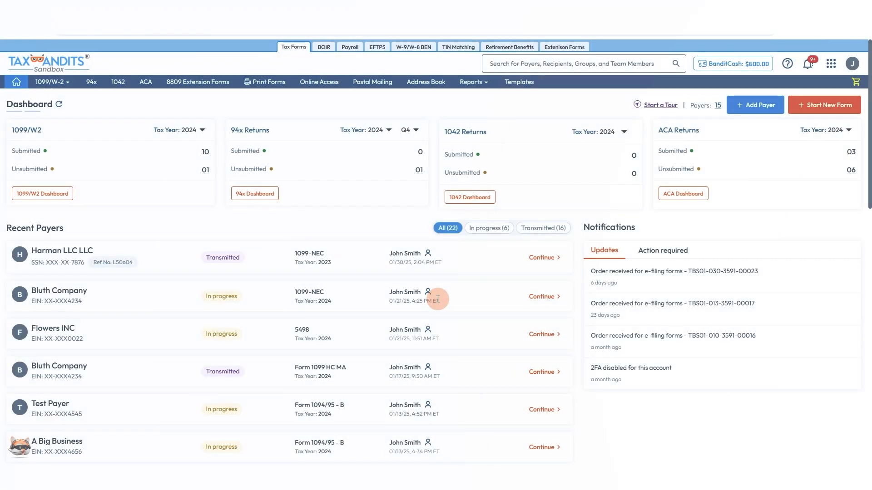
Step: Start a new Form 1099-B filing from the dashboard
left_click(825, 105)
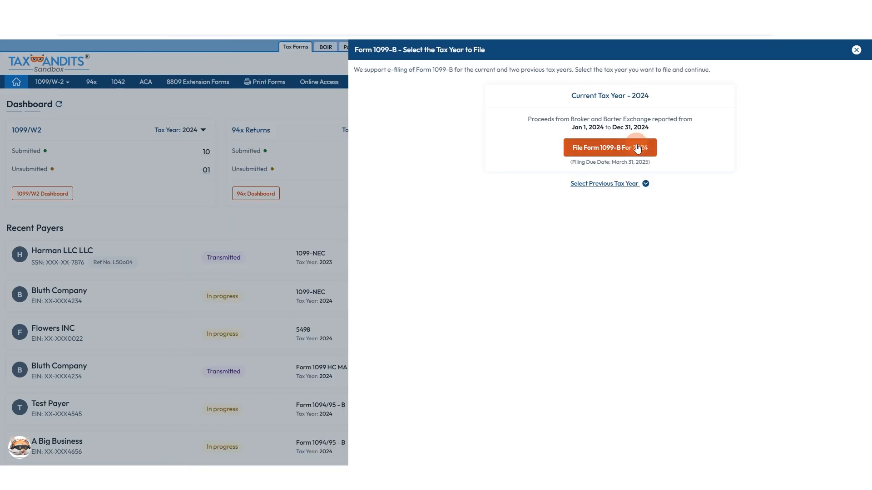
Step: Choose tax year 2024, preview the Bulk Import option, then return to Manual Entry
left_click(609, 147)
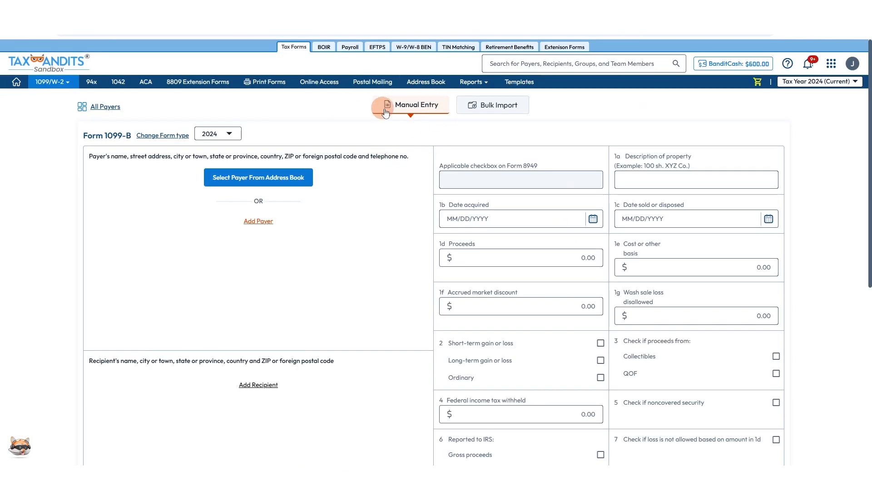
mouse_move(493, 104)
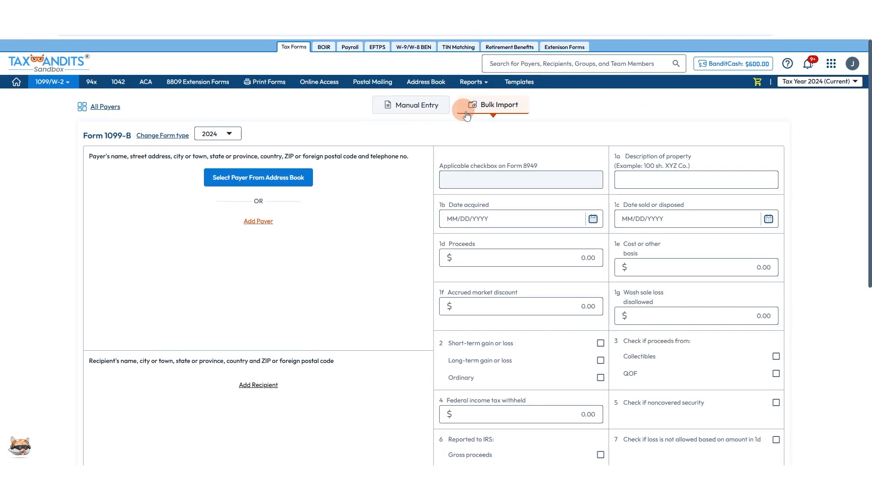
left_click(495, 105)
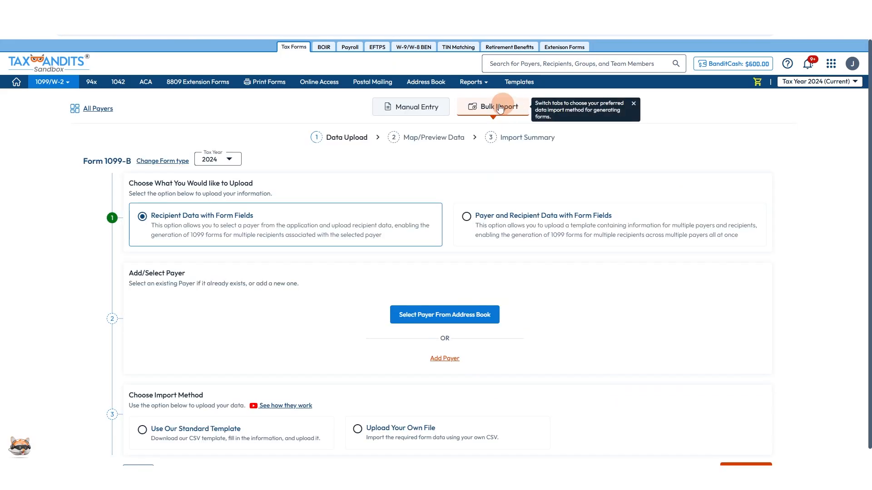
scroll("down", 3)
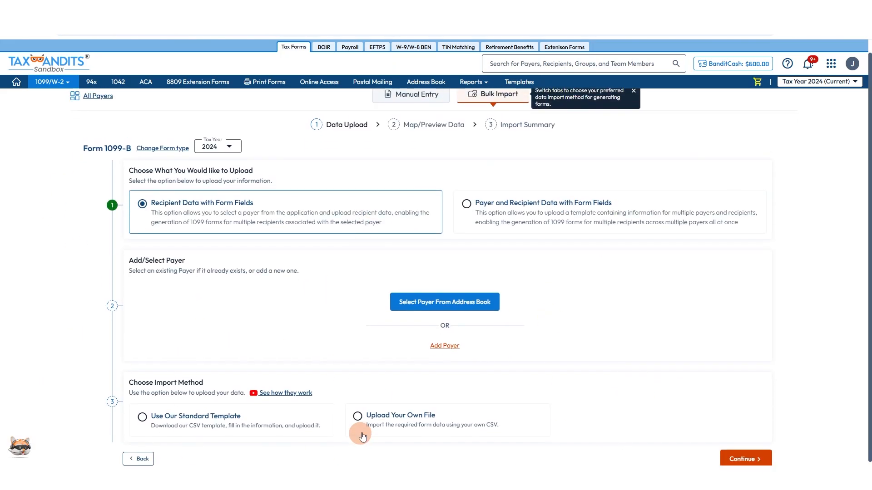
scroll("up", 3)
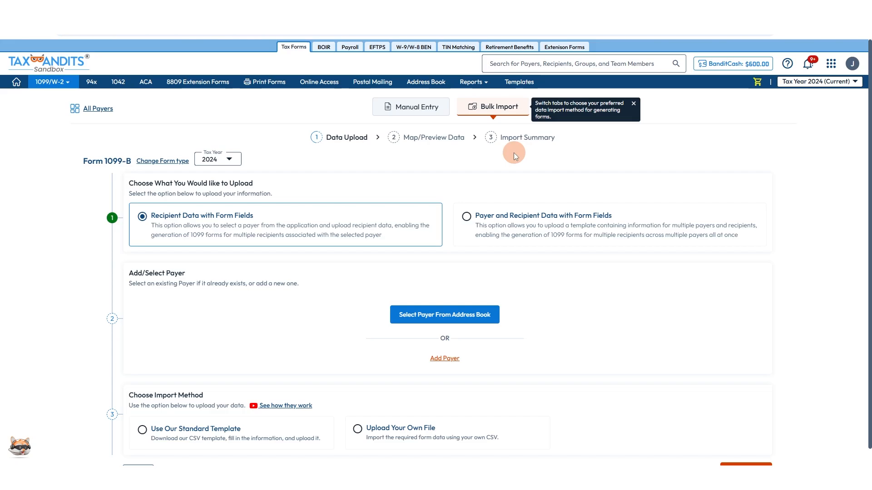
mouse_move(417, 107)
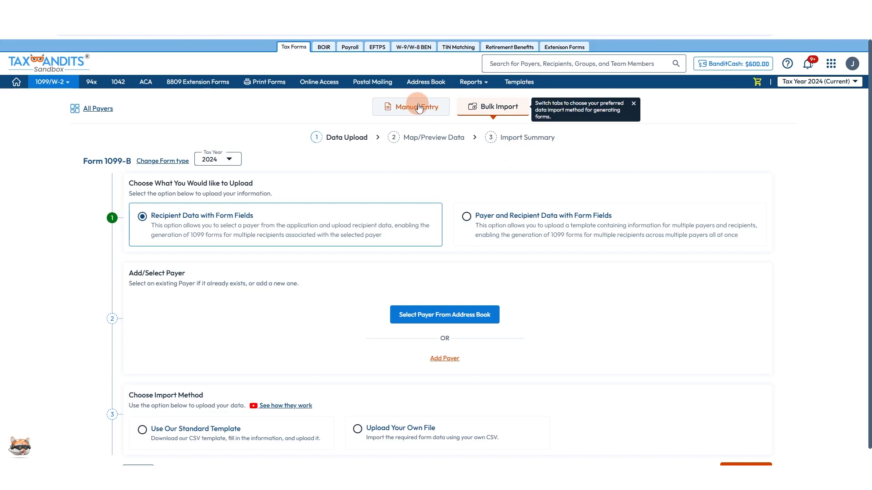
left_click(416, 106)
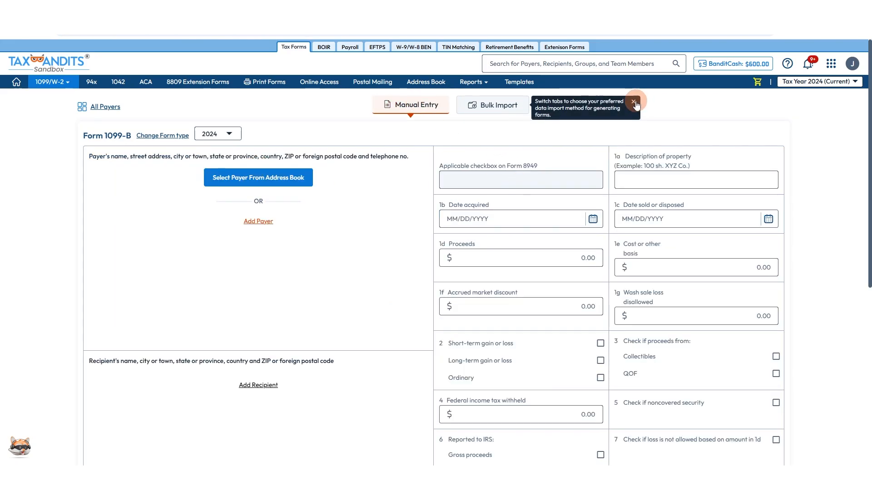
Step: Dismiss the import tip, then pick Bluth Company and Robert Enterprises from the address book
left_click(257, 178)
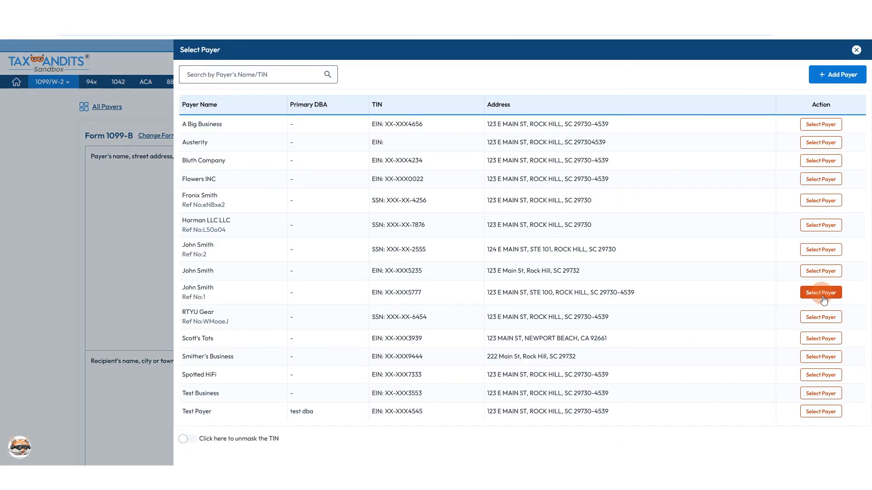
left_click(820, 292)
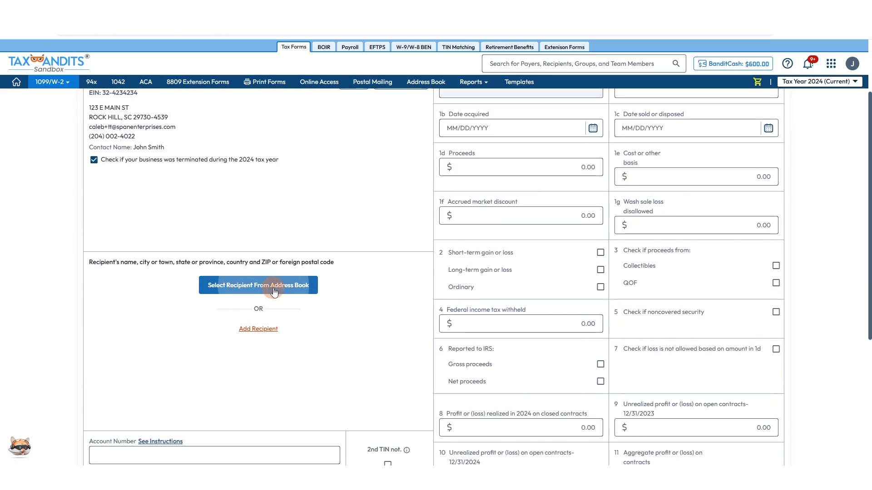
left_click(257, 285)
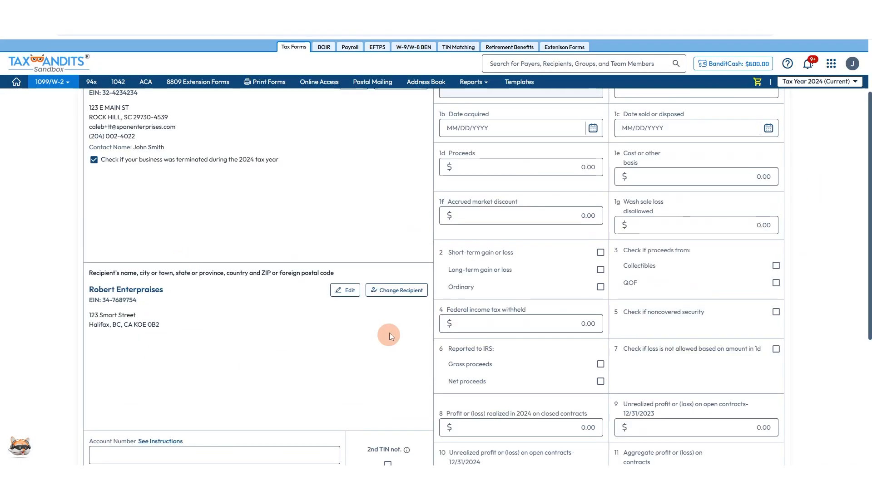
scroll("up", 3)
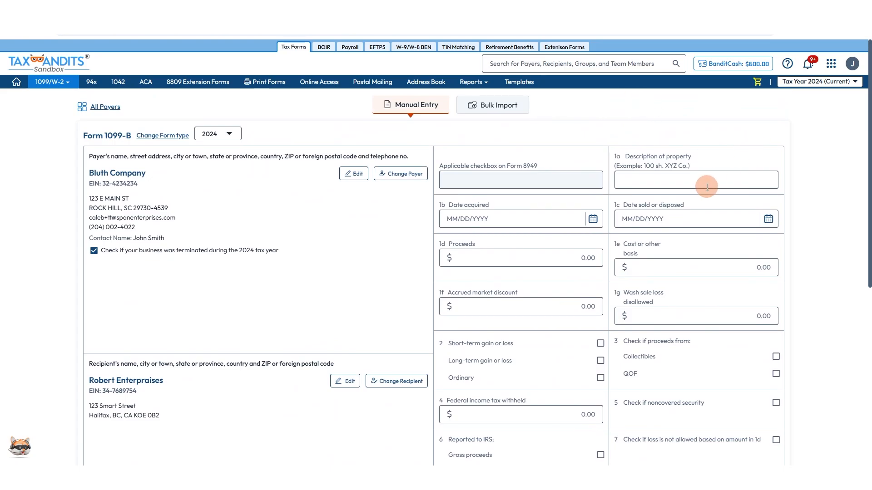
Step: Enter date 12/10/2024, $25,000 proceeds, $1,000 withholding, and South Carolina $400 state tax
left_click(696, 180)
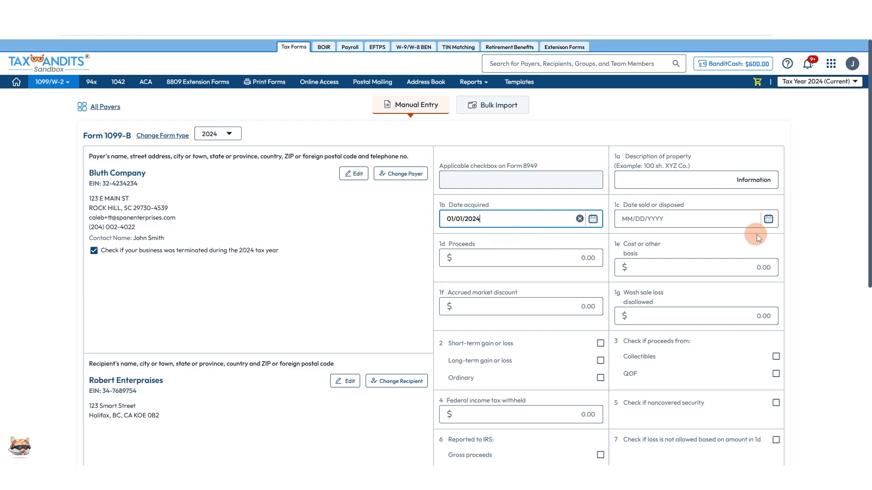
type("12/10/2024")
left_click(521, 257)
type("25,000")
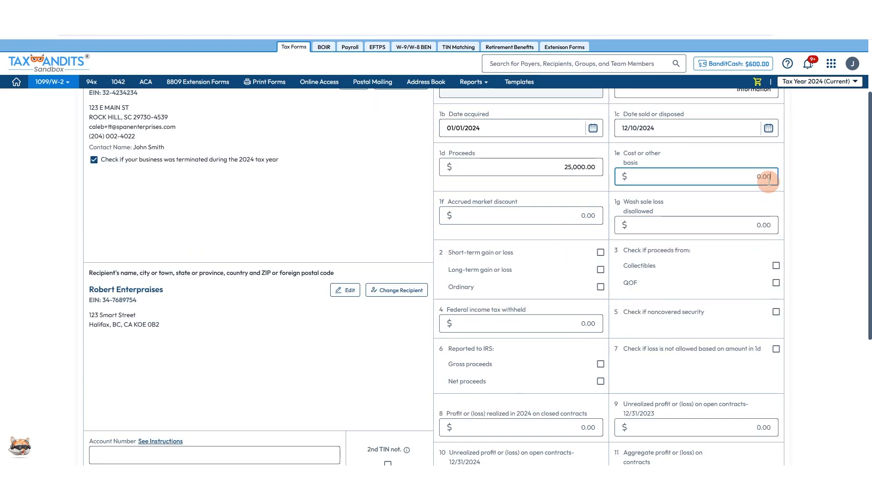
scroll("down", 3)
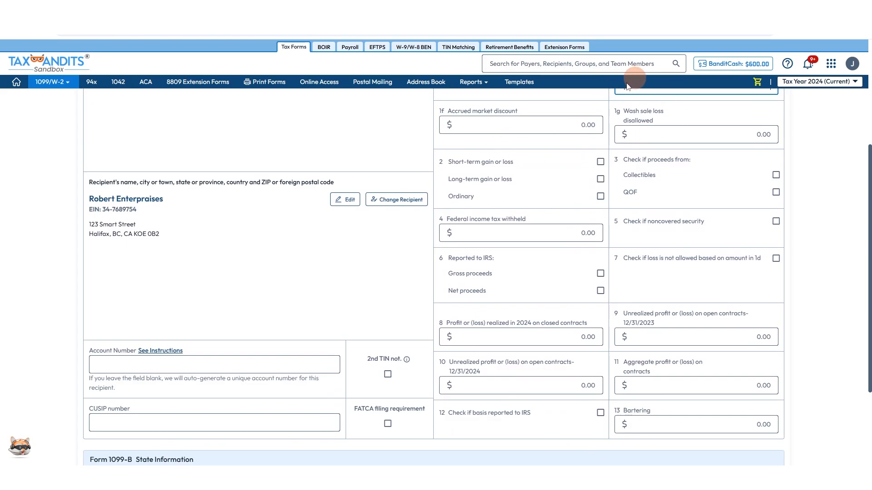
scroll("down", 3)
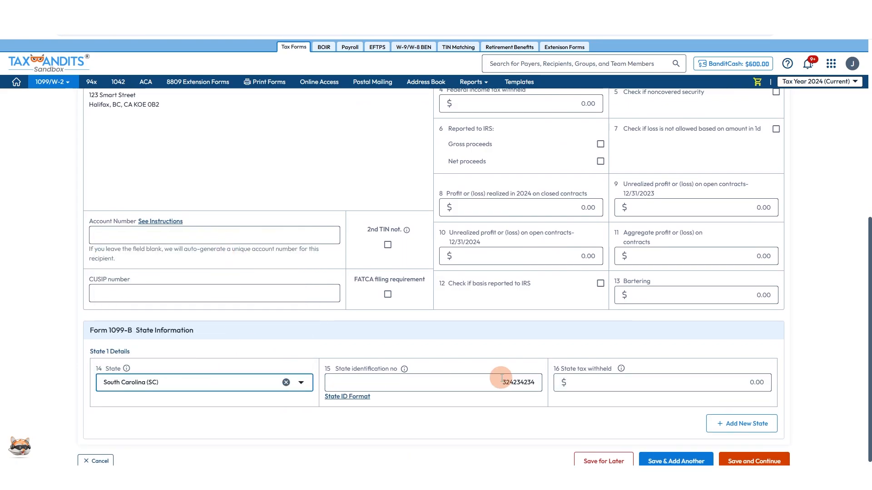
left_click(661, 383)
type("400")
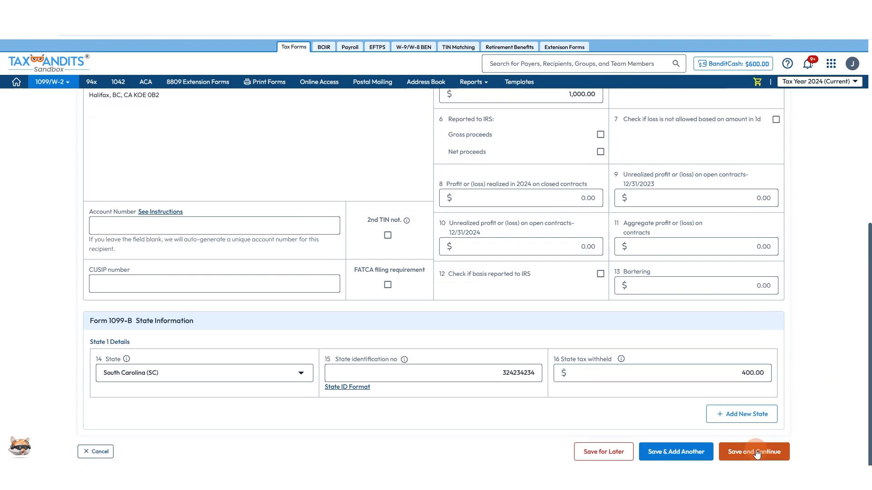
Step: Save Bluth Company's 1099-B and open the South Carolina state summary
left_click(752, 451)
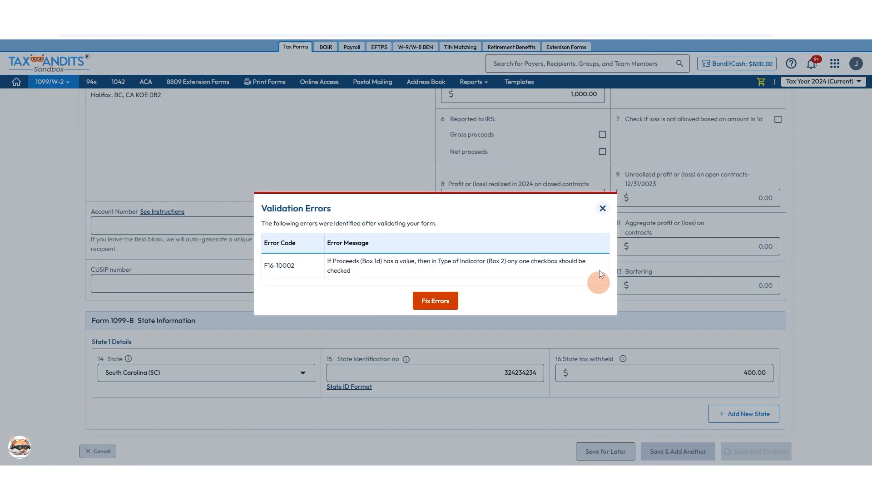
mouse_move(433, 326)
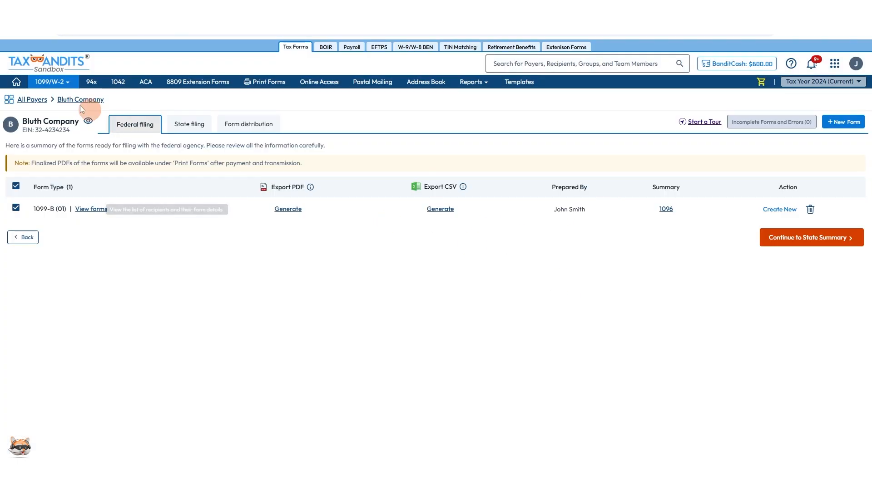
mouse_move(711, 188)
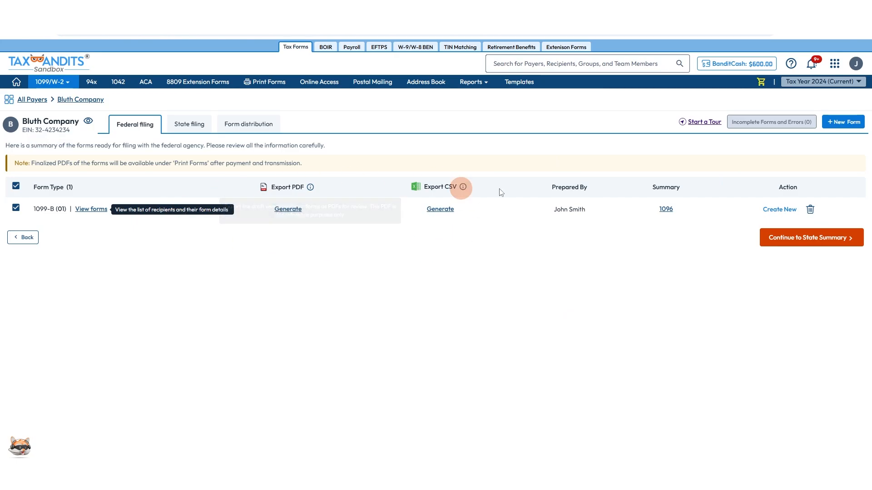
mouse_move(828, 247)
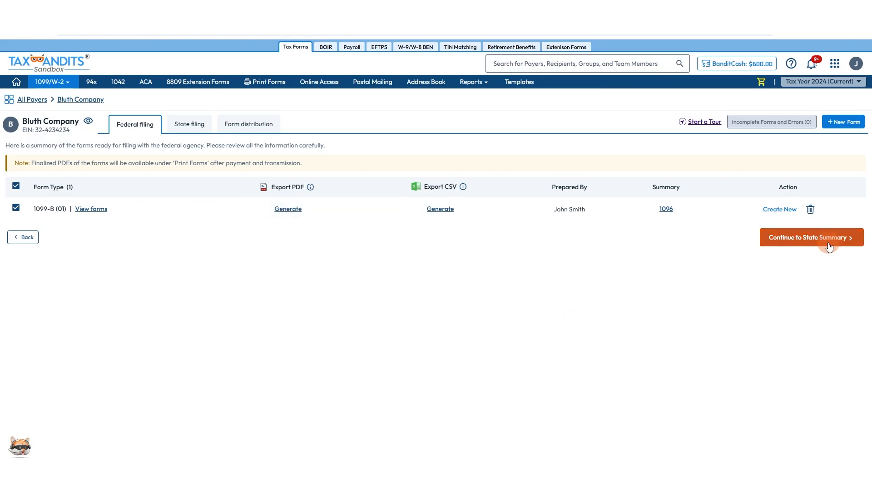
left_click(810, 238)
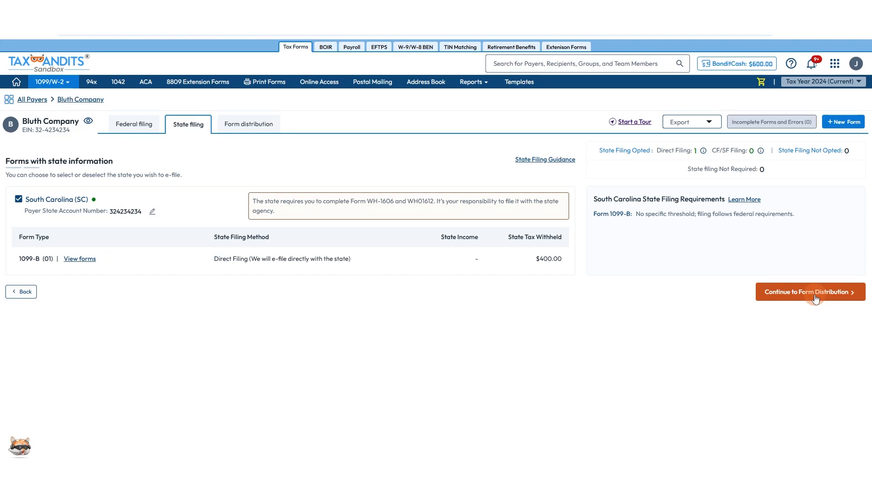
Step: Try each distribution option, settle on Postal Mailing, and reach the $7.94 order summary
left_click(810, 292)
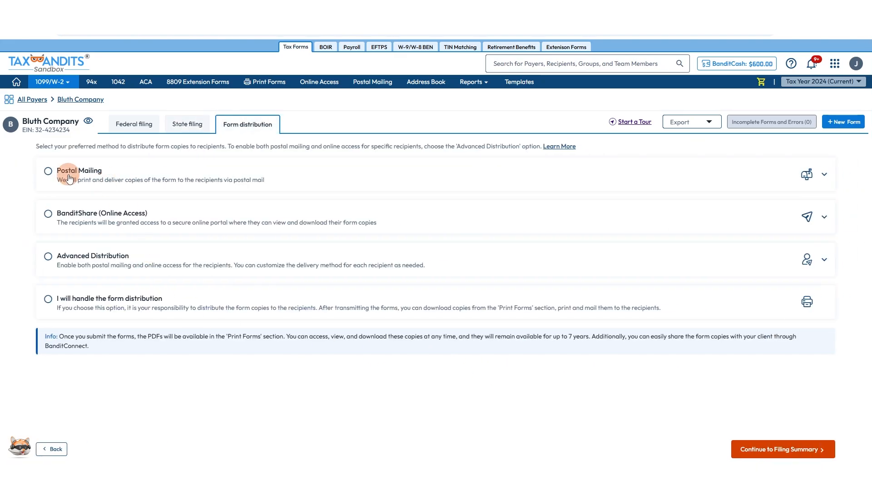
mouse_move(350, 156)
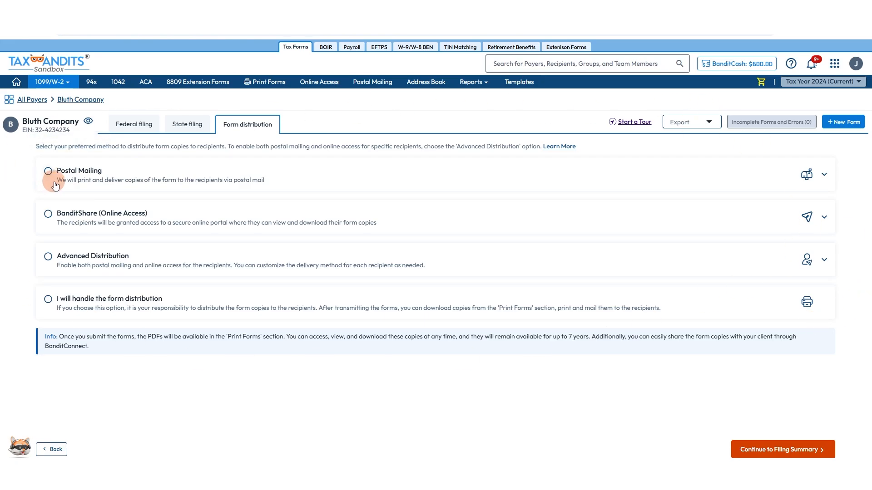
left_click(47, 171)
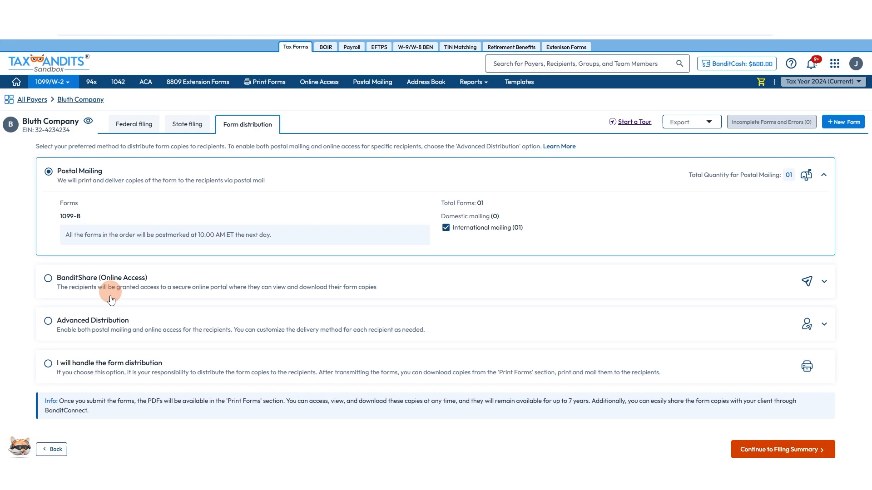
mouse_move(122, 290)
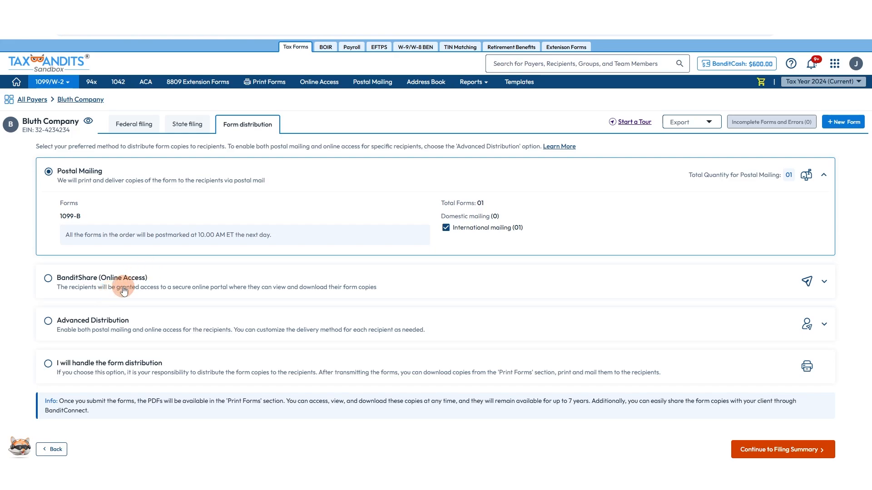
left_click(48, 278)
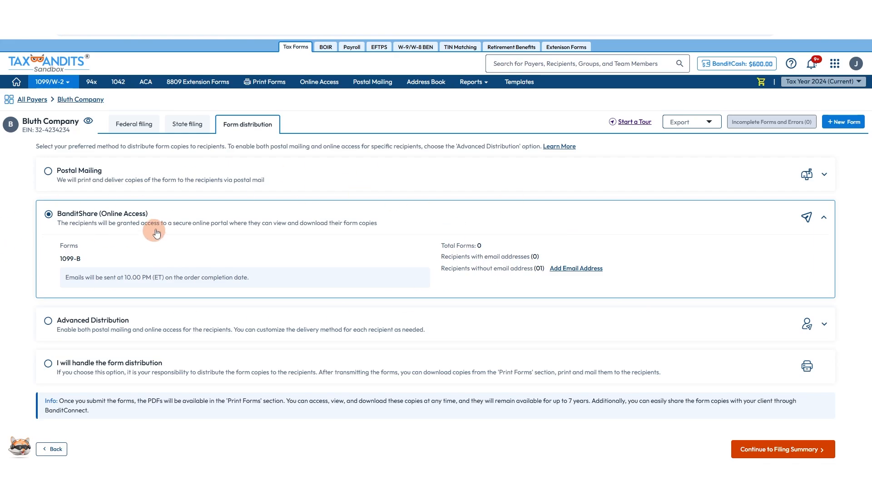
left_click(47, 321)
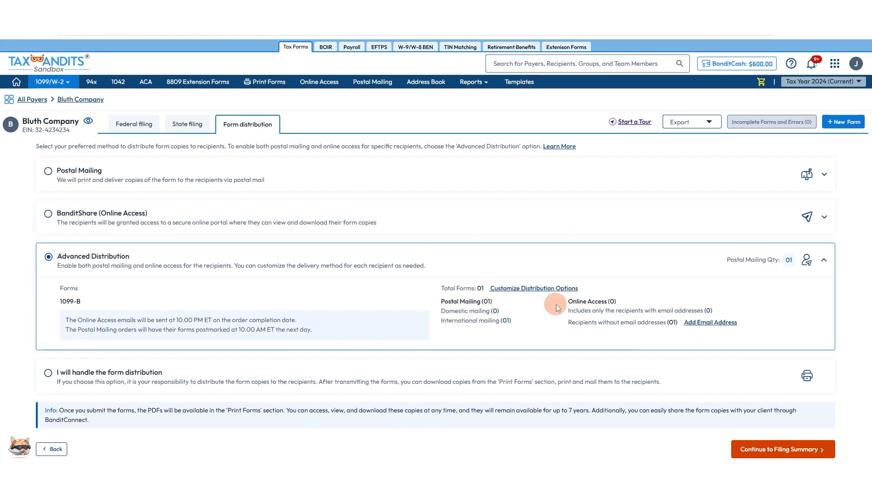
mouse_move(99, 157)
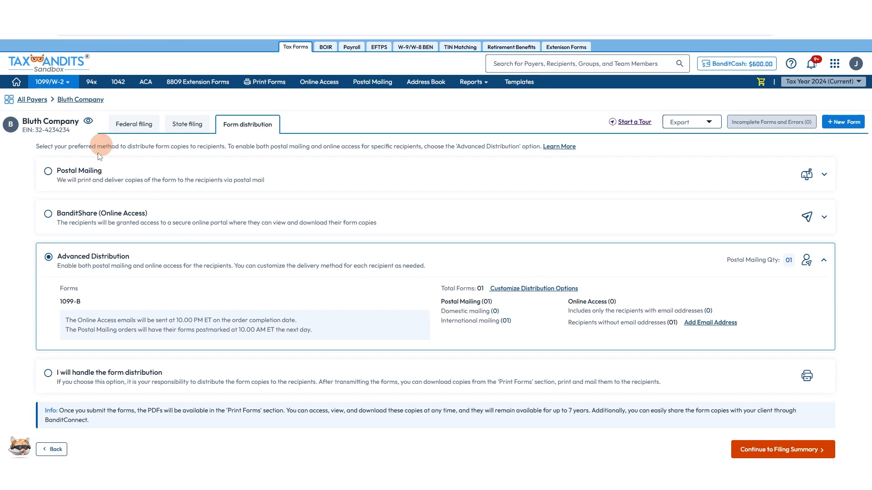
mouse_move(27, 189)
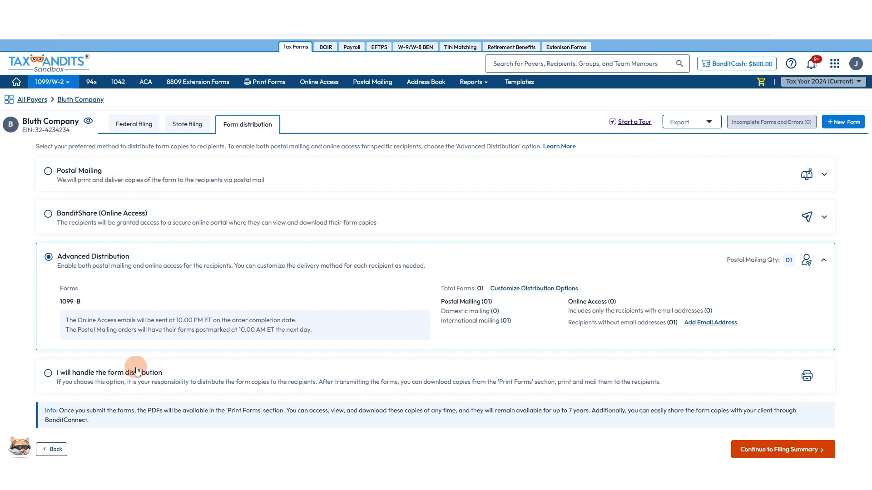
left_click(48, 372)
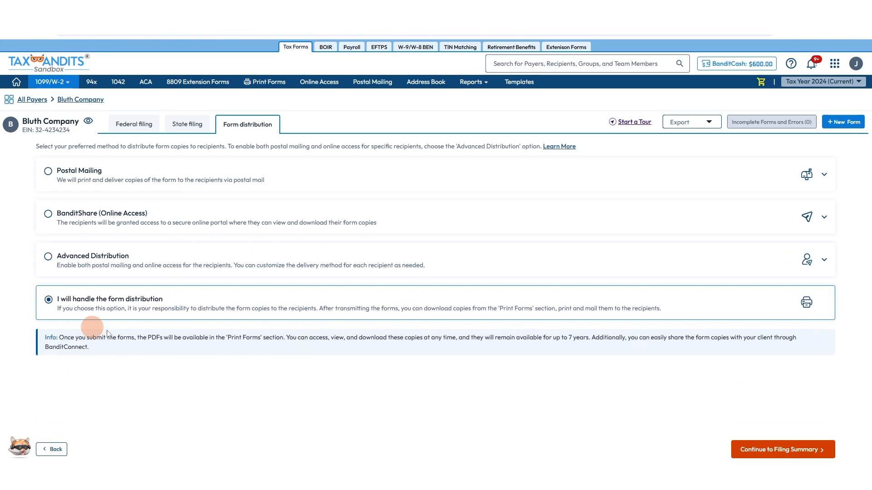
mouse_move(196, 309)
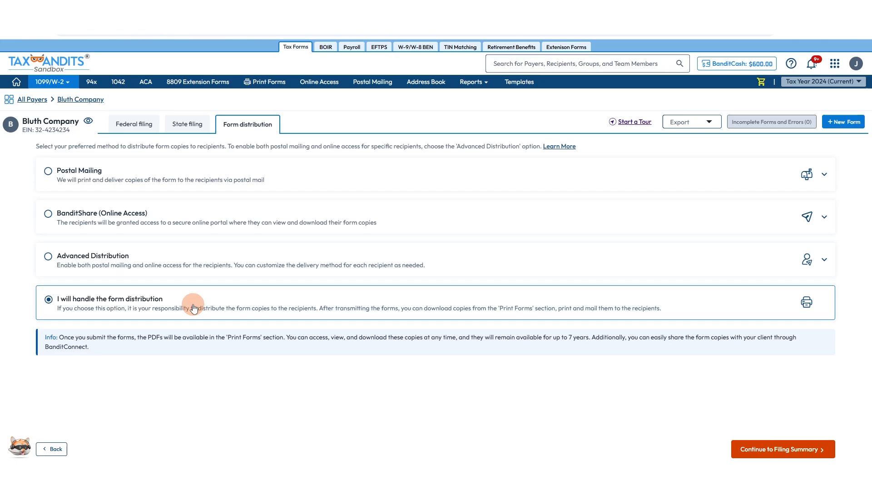
mouse_move(171, 180)
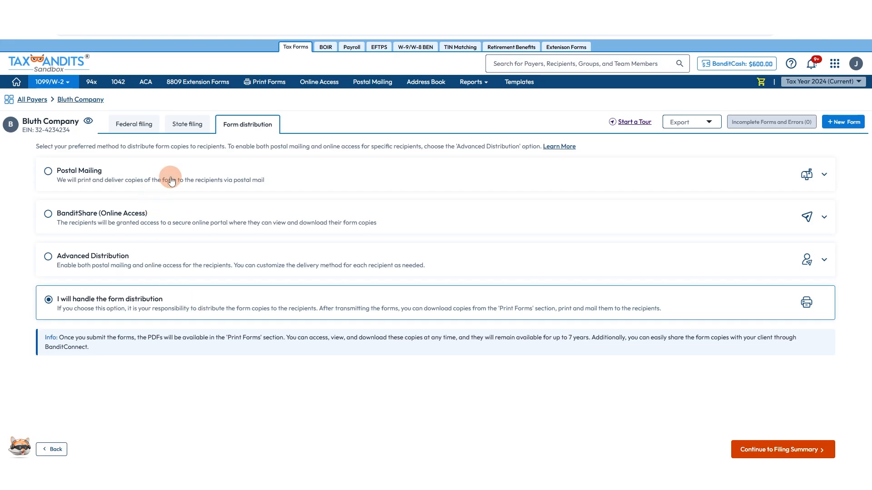
left_click(48, 171)
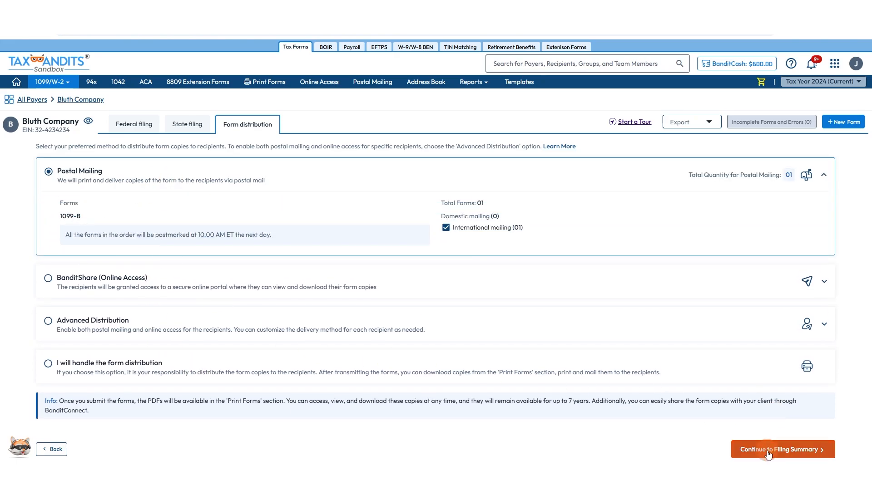
left_click(782, 449)
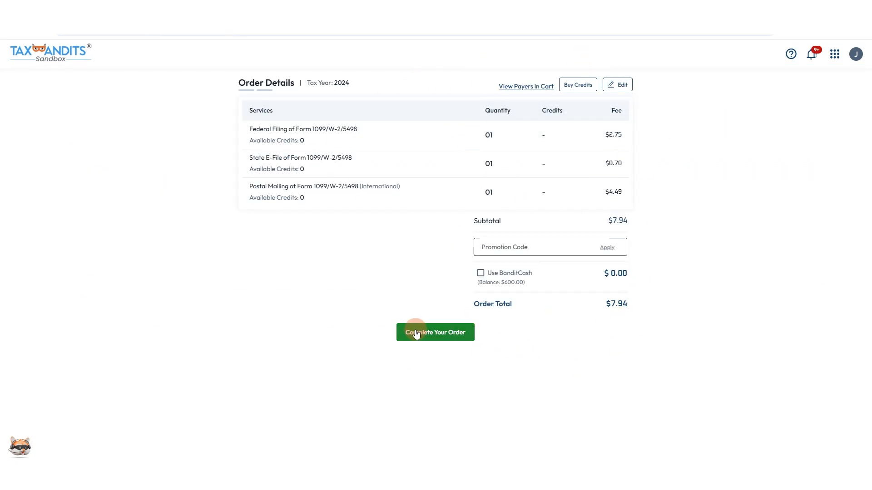
Step: Complete the order, accept the card acknowledgement, and pay to transmit the forms
left_click(435, 332)
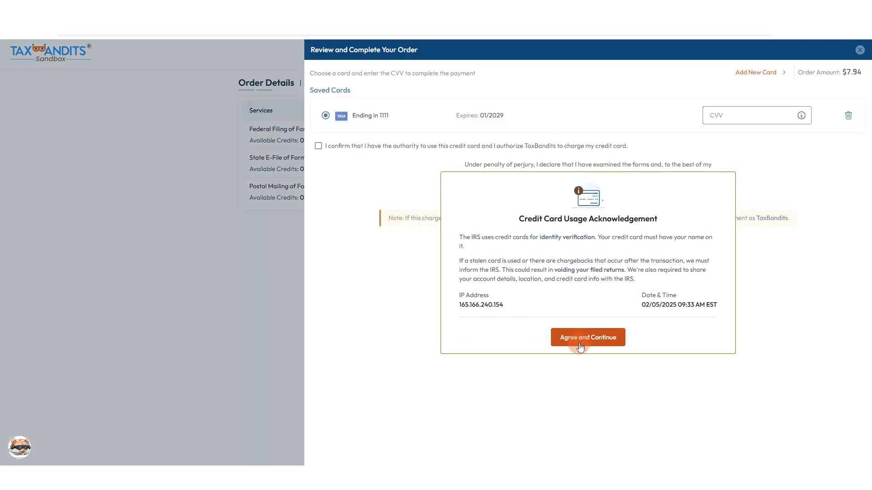
left_click(587, 338)
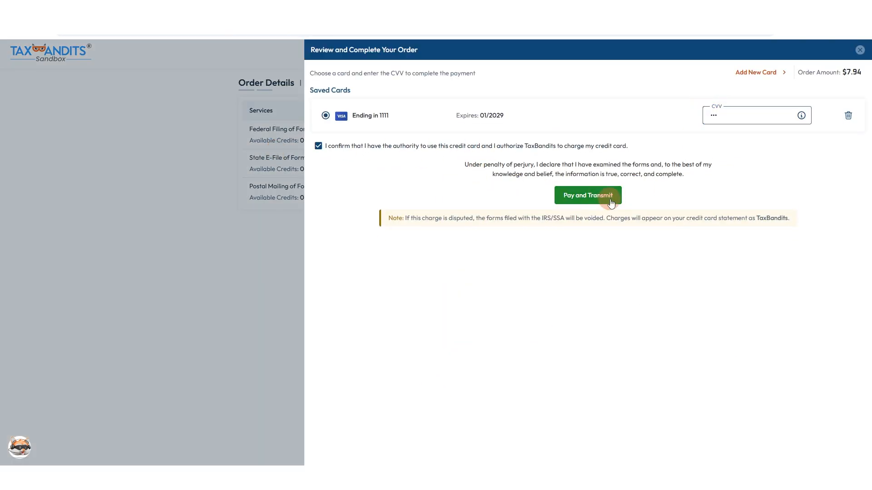
left_click(587, 195)
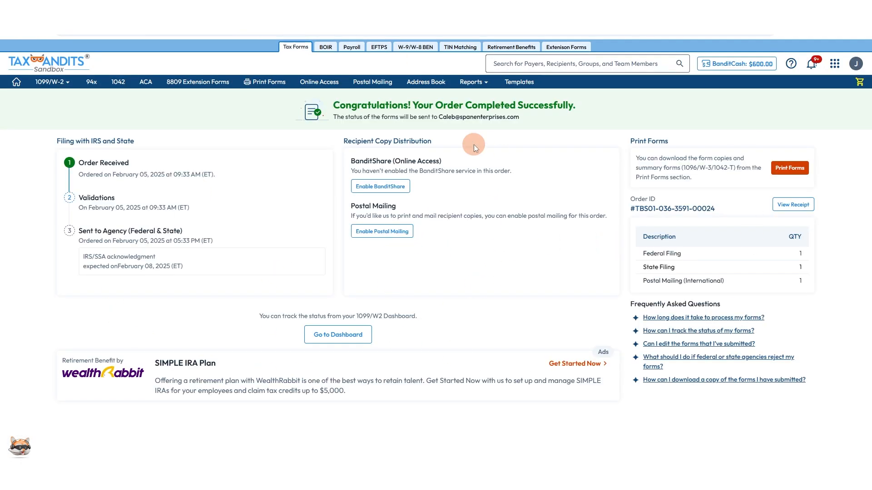
Step: Open the 1099/W-2 dropdown listing recent payers such as Bluth Company
left_click(50, 82)
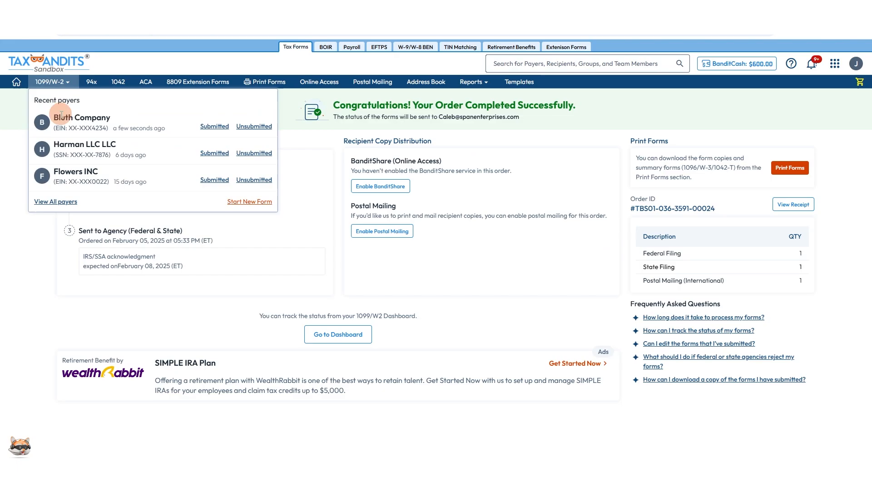